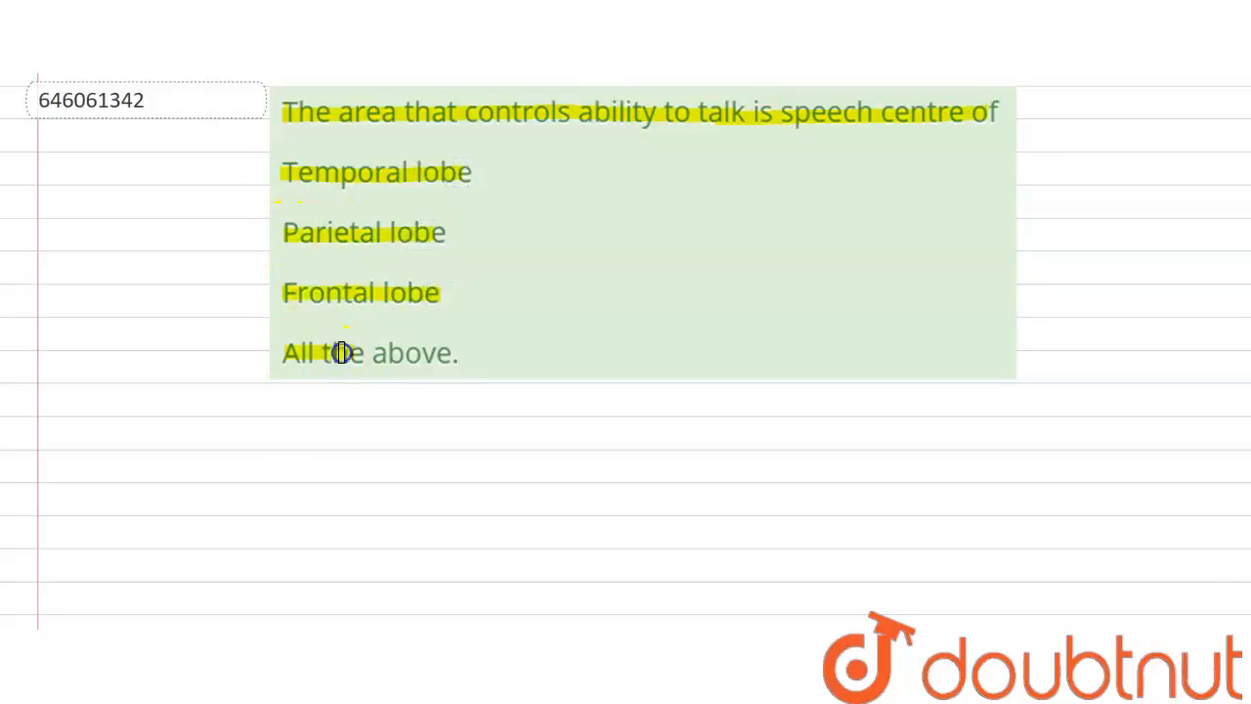
pyautogui.moveTo(145, 368)
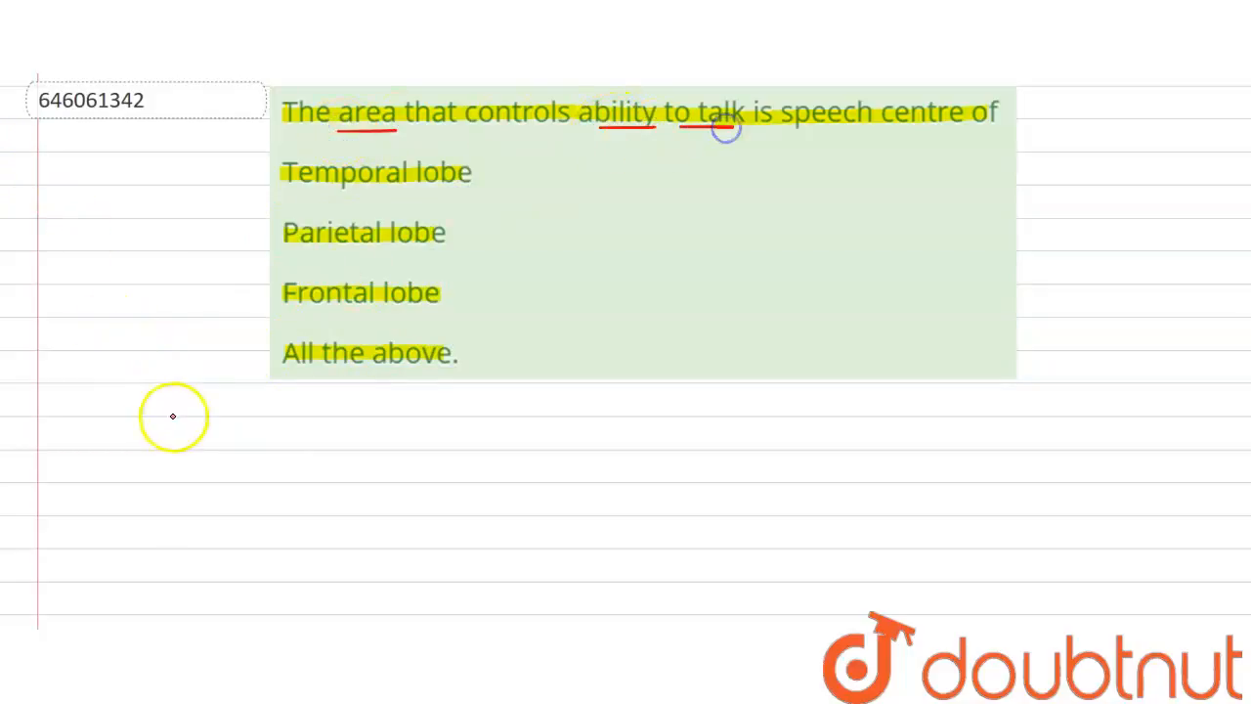
pyautogui.moveTo(203, 434)
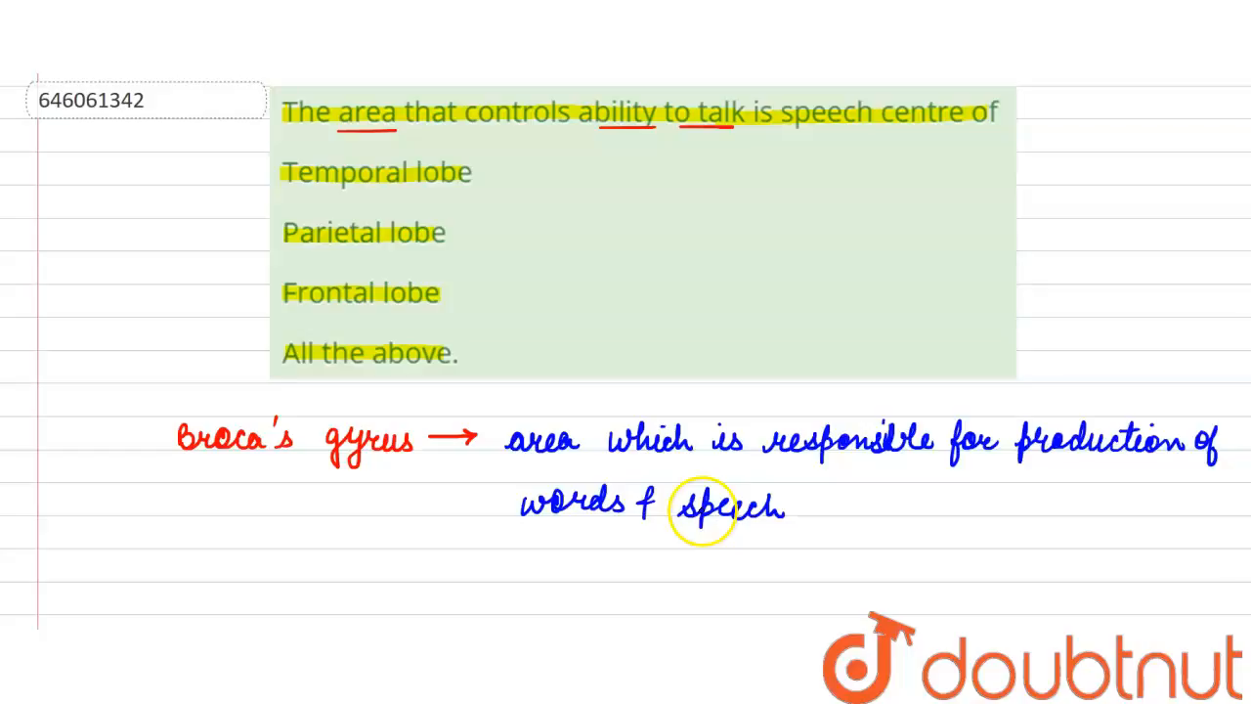
pyautogui.moveTo(810, 504)
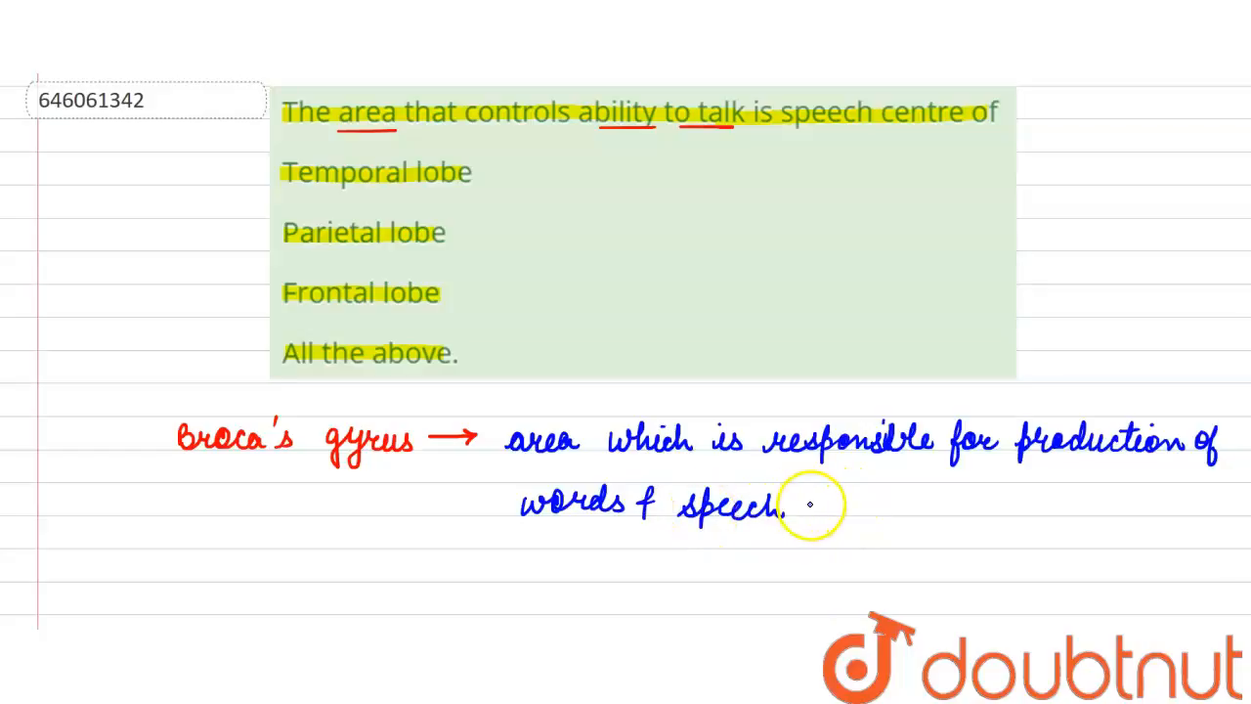